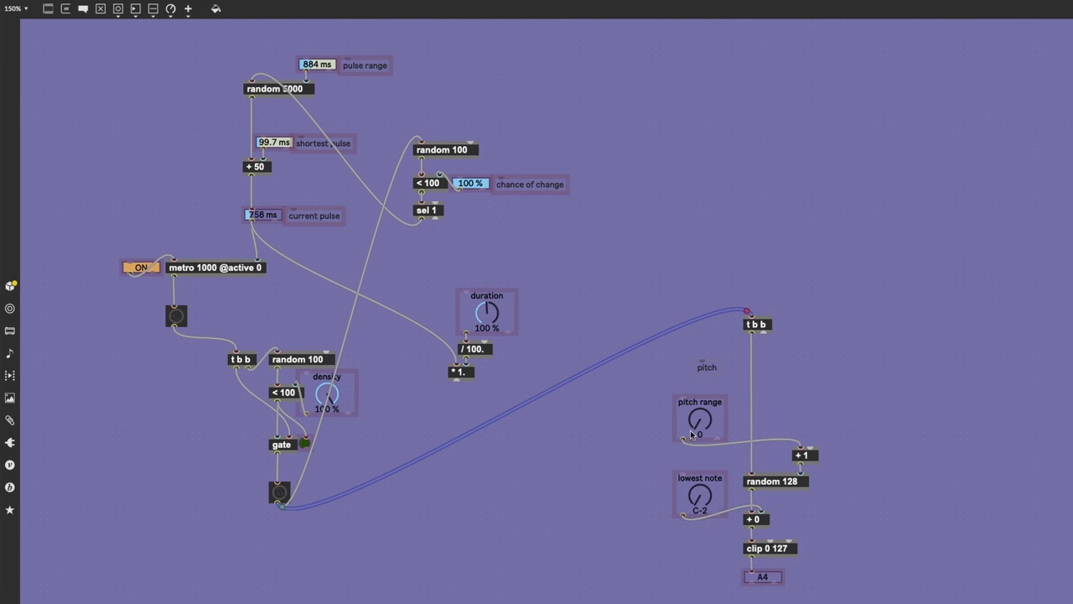
- Drag the pitch range dial to 127 and the lowest note dial to C#2
left_click_drag(698, 420, 698, 406)
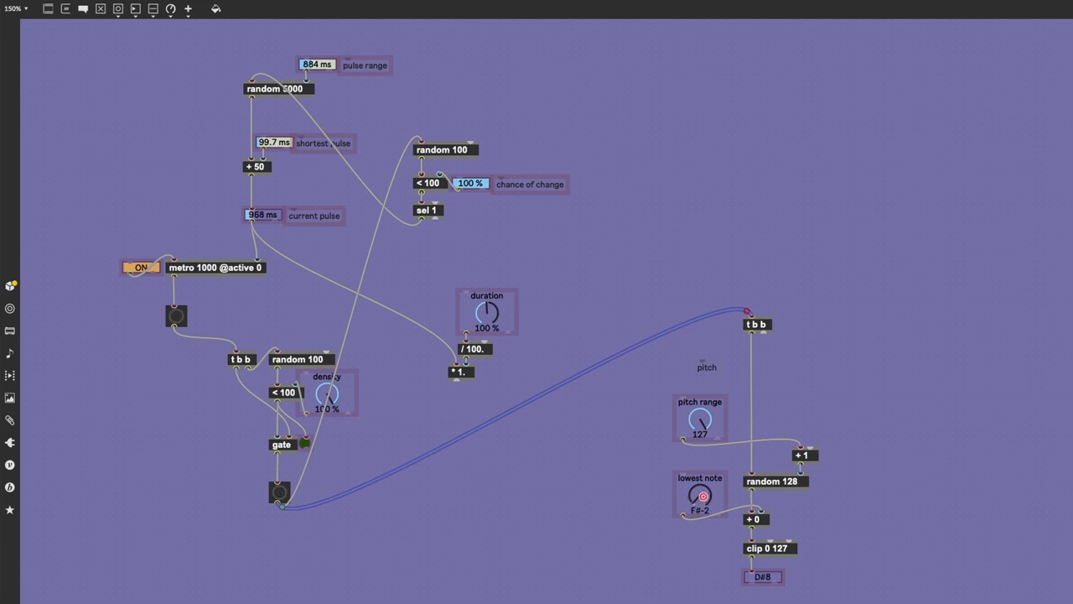
left_click_drag(702, 494, 702, 491)
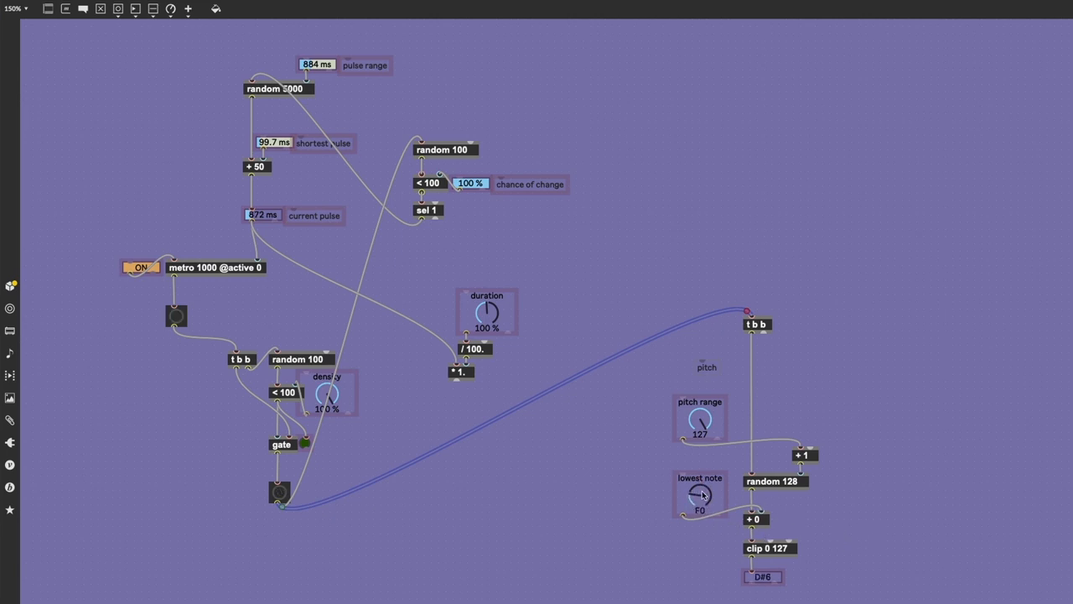
left_click_drag(703, 493, 701, 482)
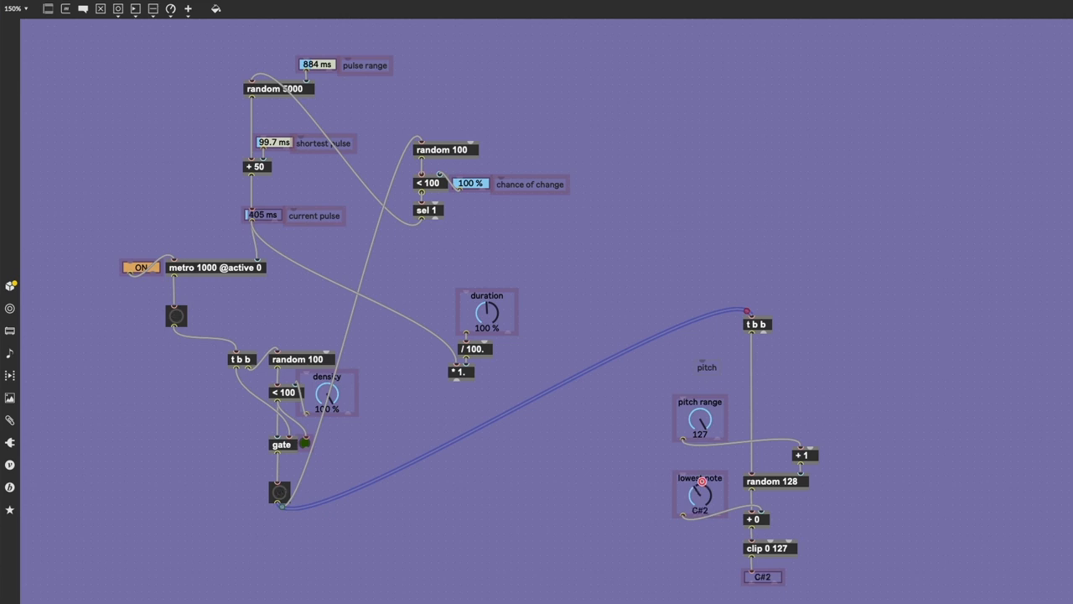